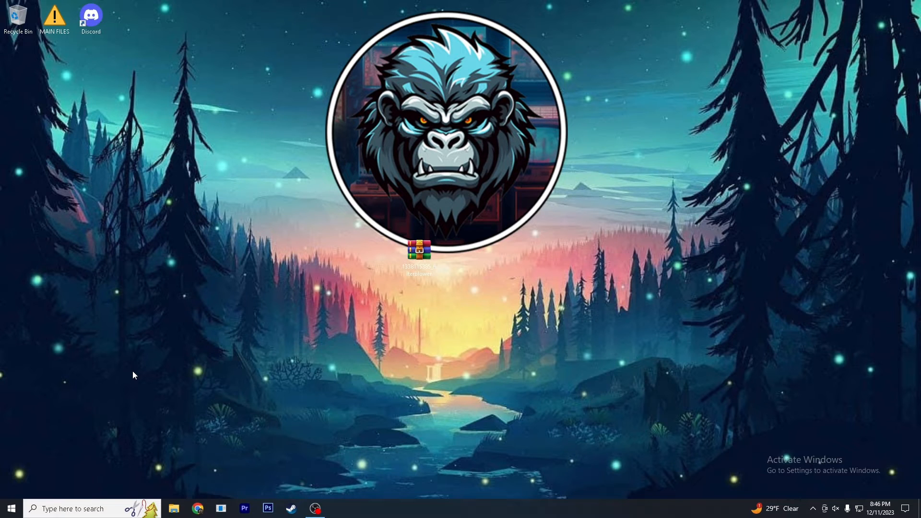
mouse_move(200, 403)
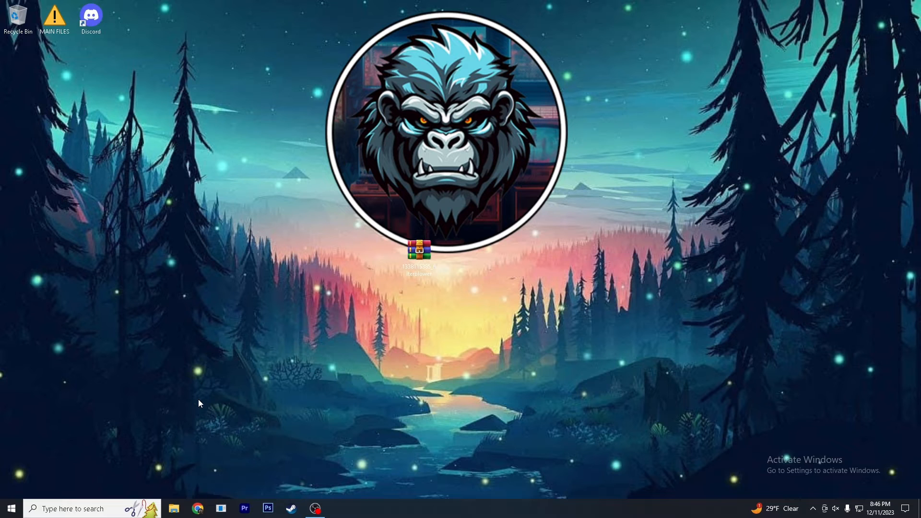
mouse_move(197, 403)
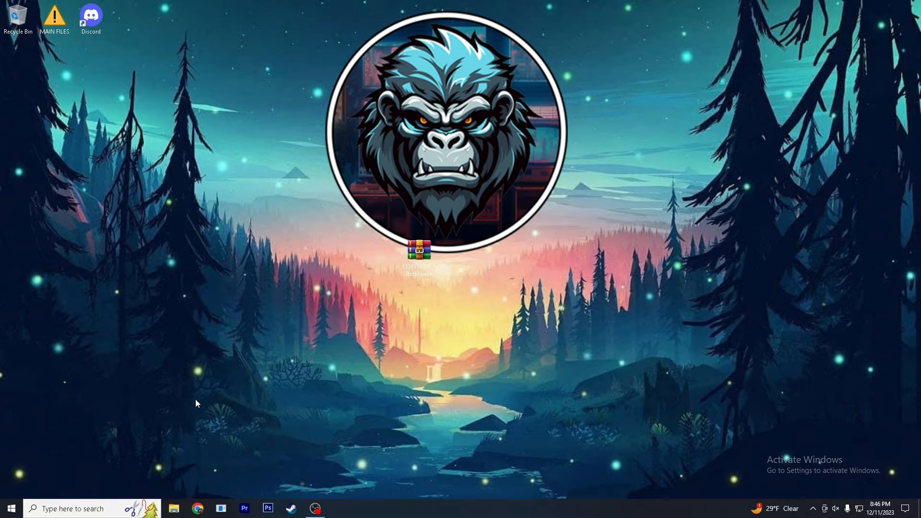
mouse_move(402, 267)
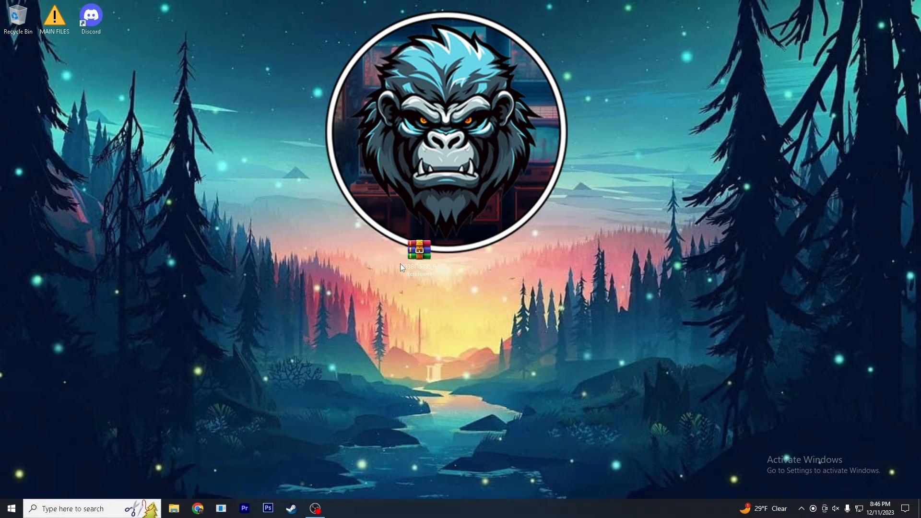
Extract the filterblower archive, open its folder and read the READ ME install notes
left_click(419, 255)
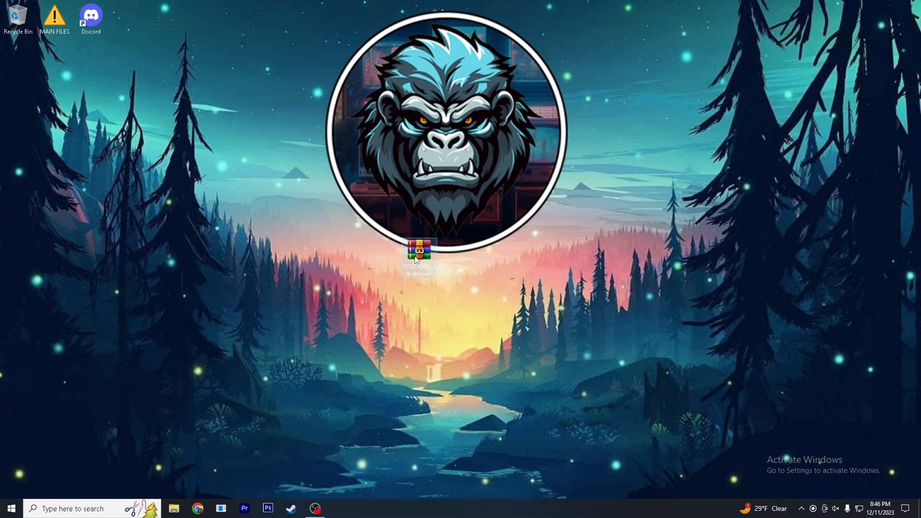
mouse_move(418, 257)
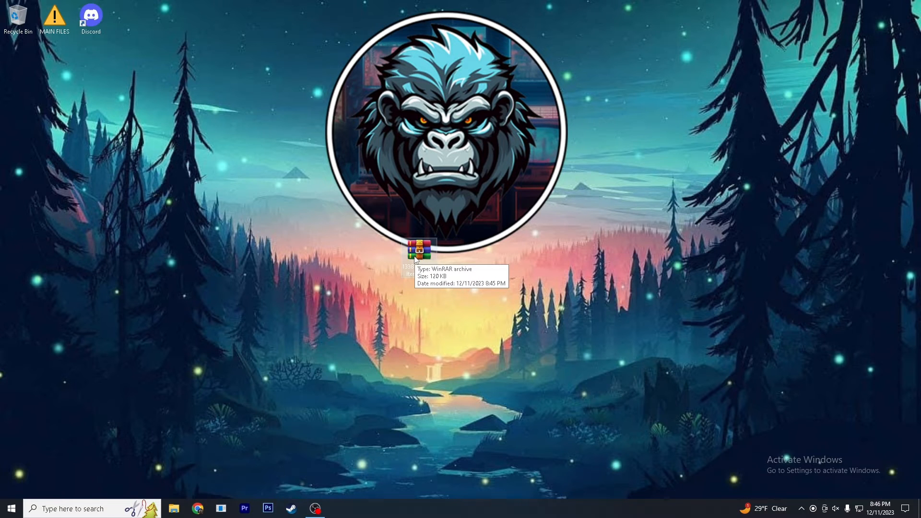
right_click(420, 247)
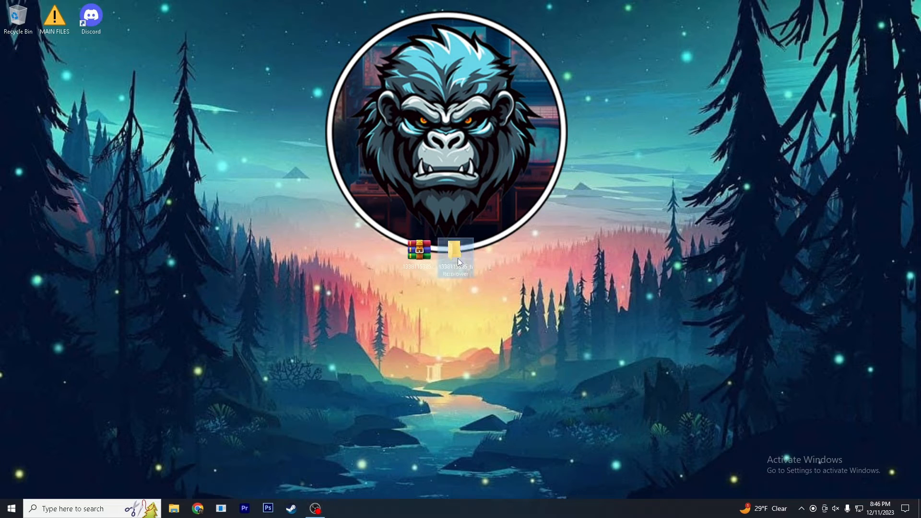
double_click(454, 248)
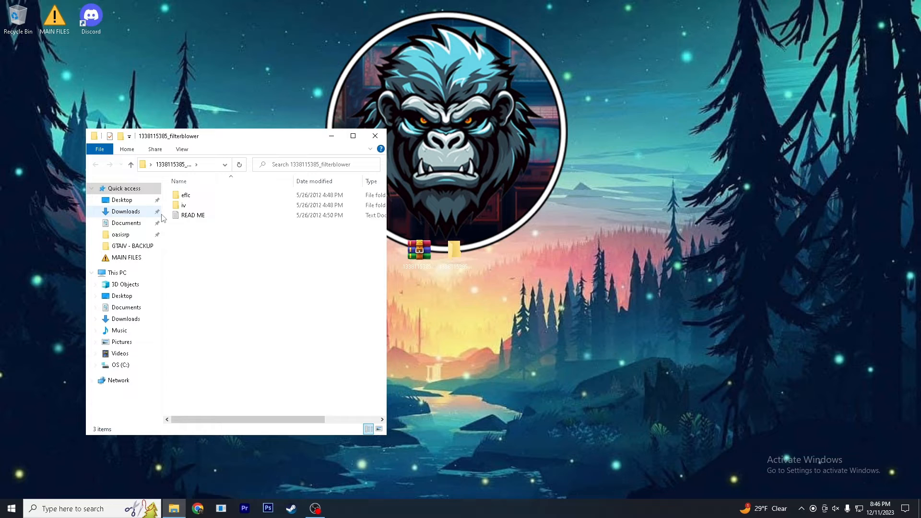
double_click(193, 215)
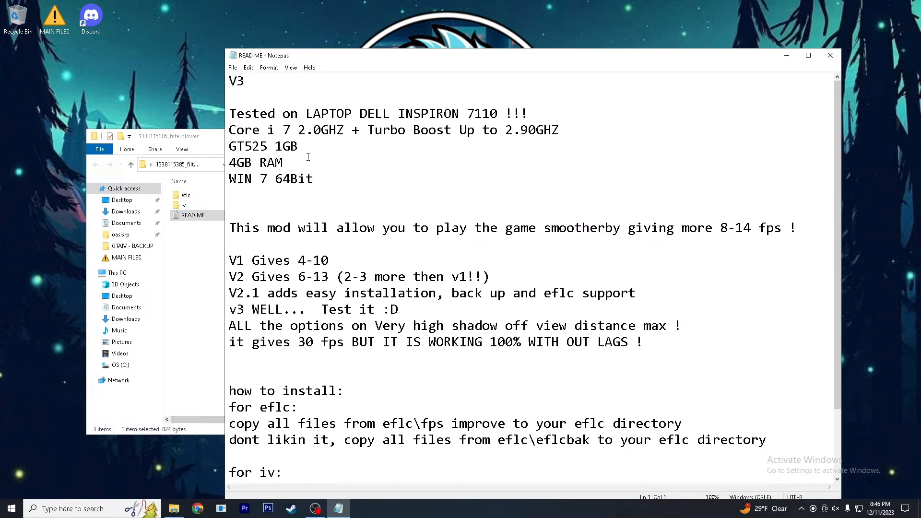
mouse_move(830, 56)
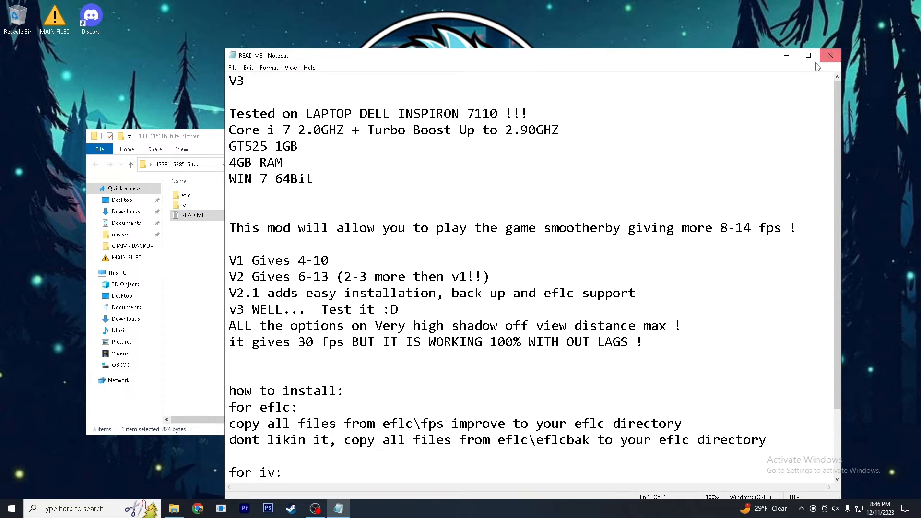
left_click(830, 55)
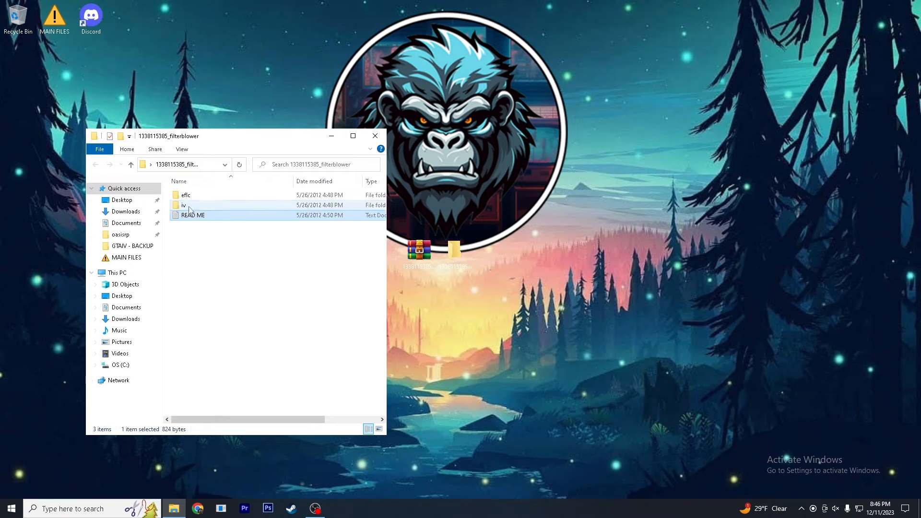
Check the ivbak backup folder inside iv, then open fps improve showing common and pc
double_click(183, 204)
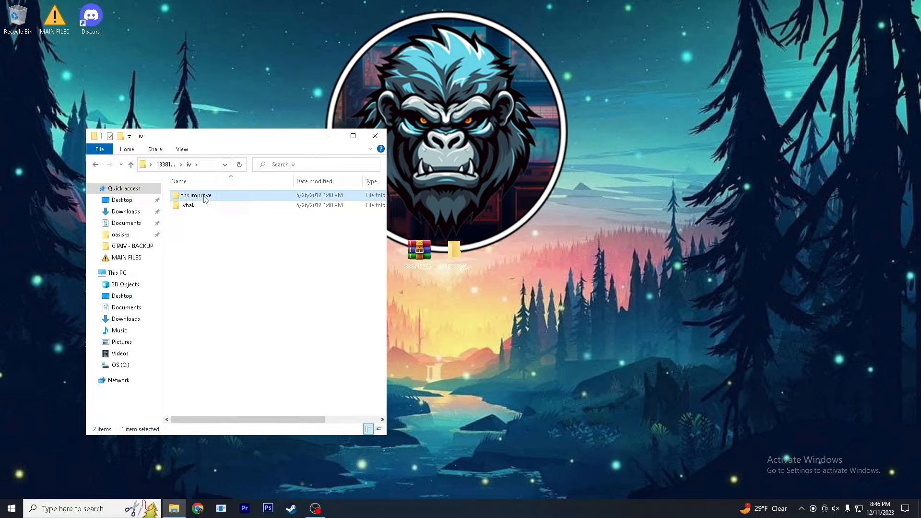
left_click(186, 204)
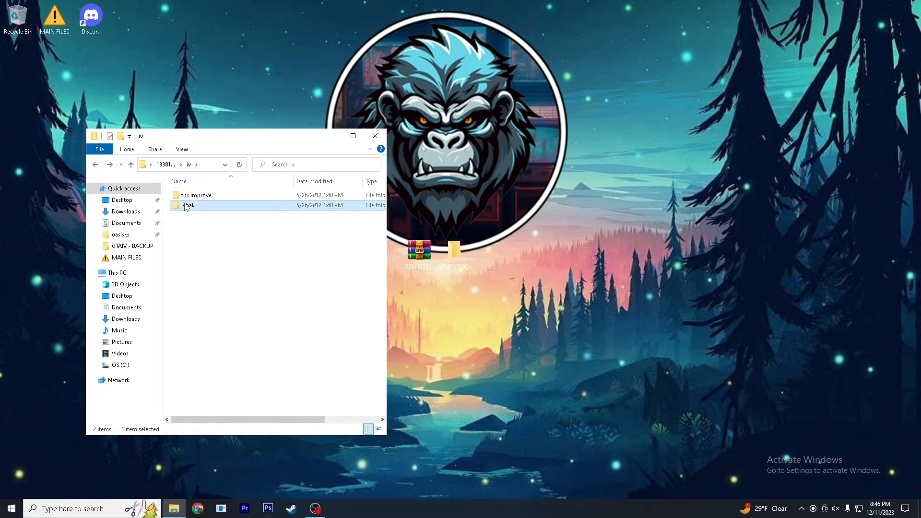
double_click(186, 205)
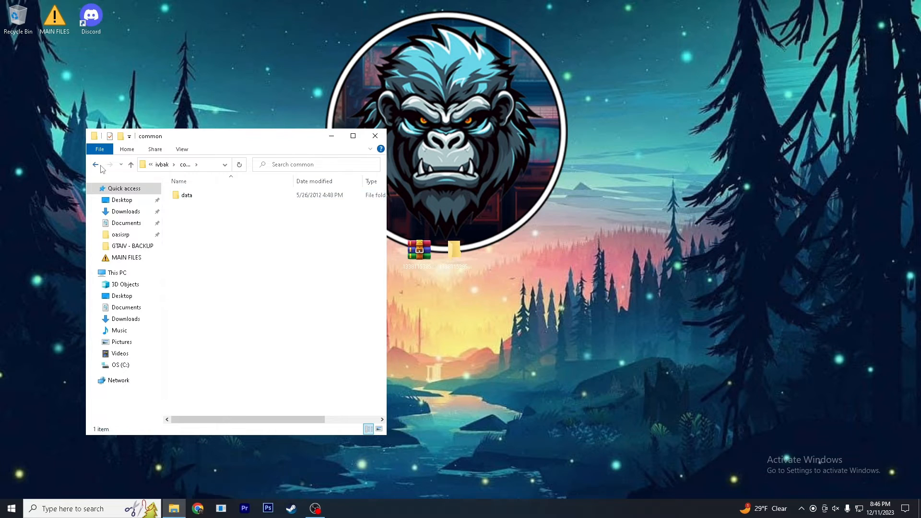
left_click(95, 165)
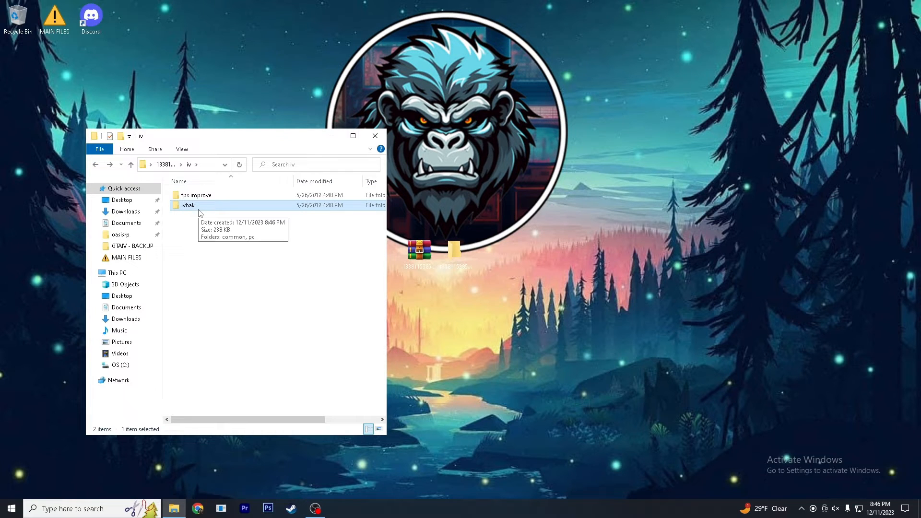
mouse_move(213, 211)
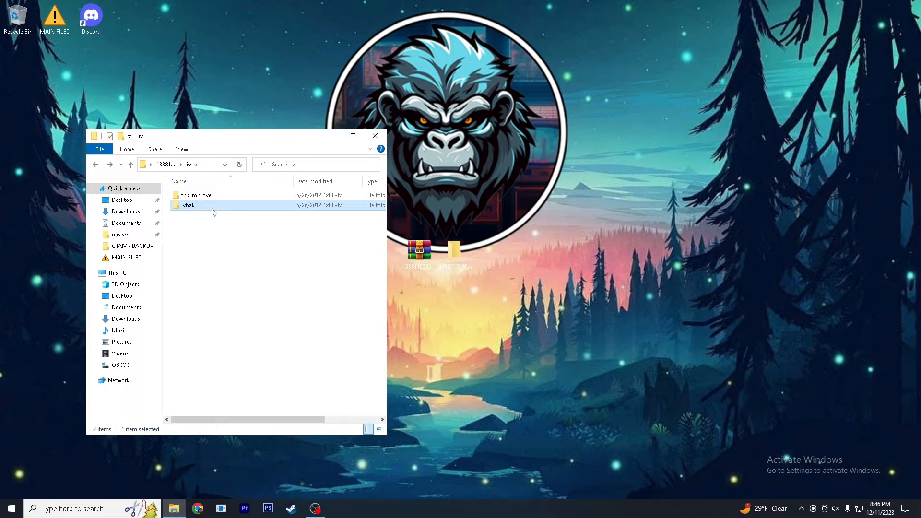
mouse_move(197, 209)
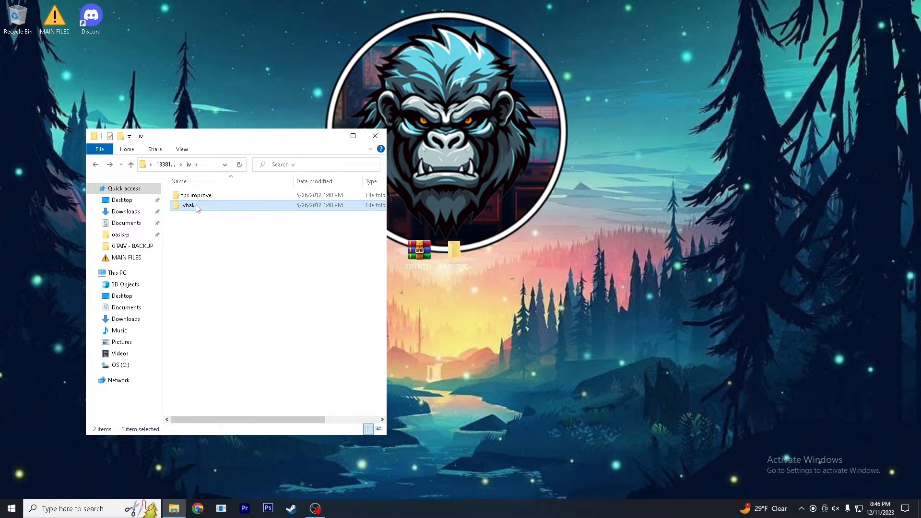
double_click(195, 194)
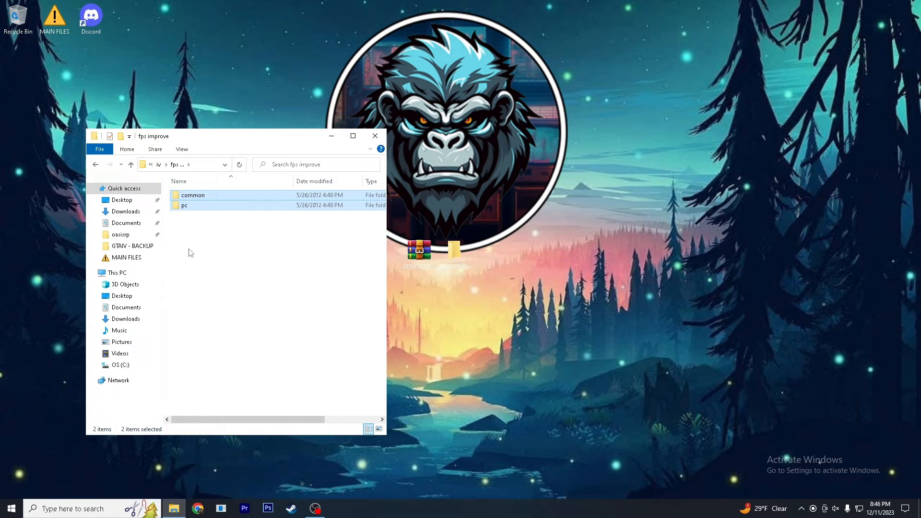
Open the GTAIV game folder in a separate window and copy common and pc into it
right_click(132, 246)
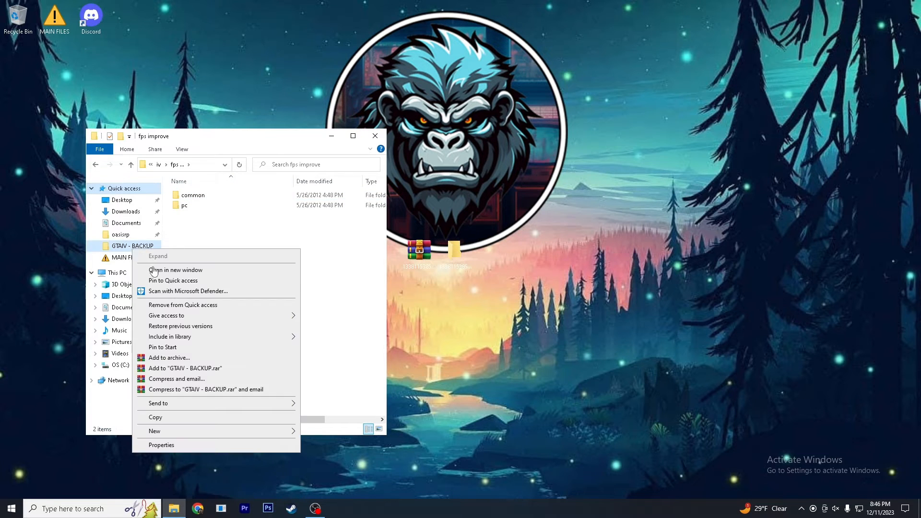
left_click(176, 270)
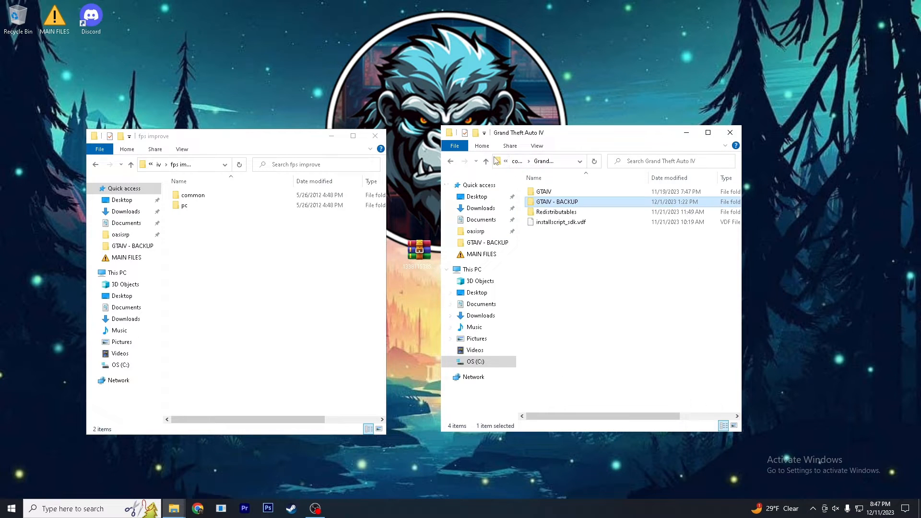
double_click(543, 191)
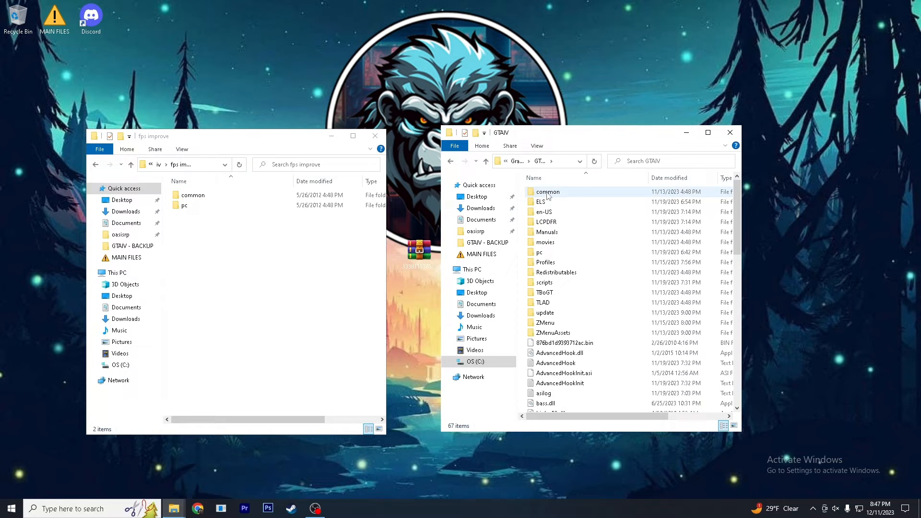
left_click(539, 252)
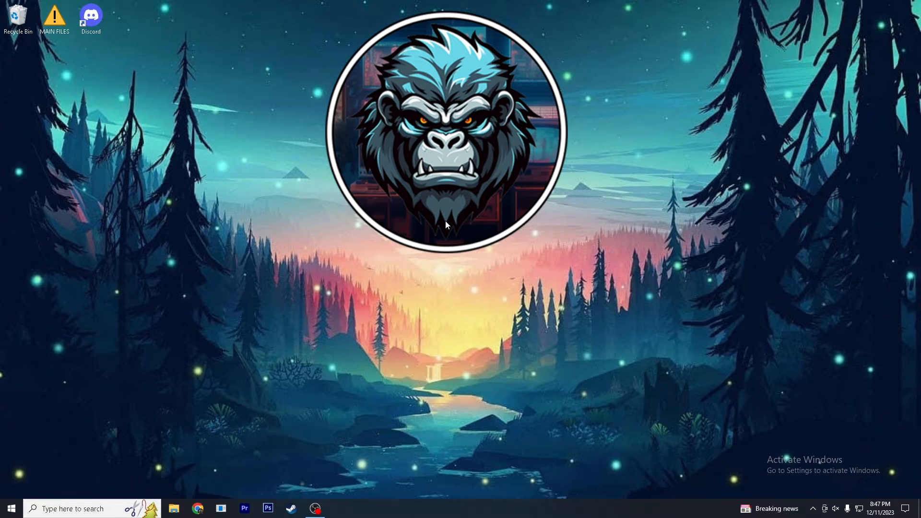
mouse_move(440, 224)
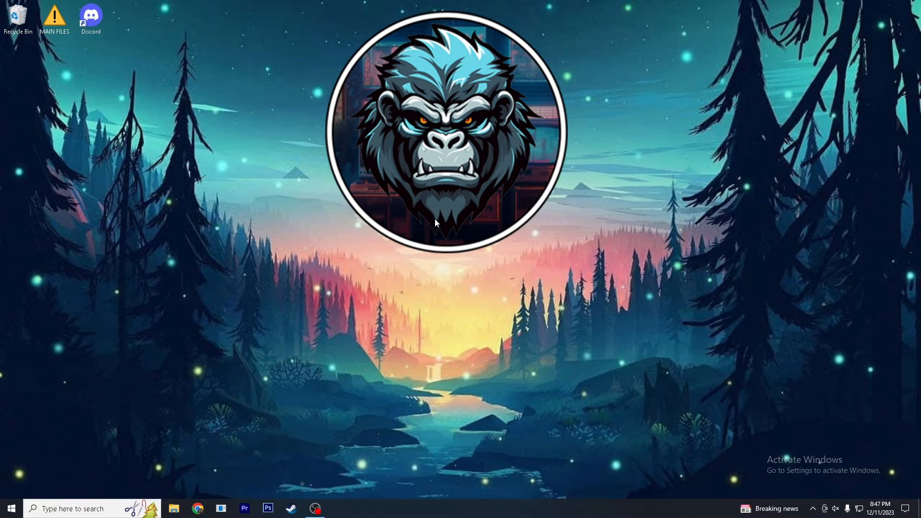
mouse_move(319, 196)
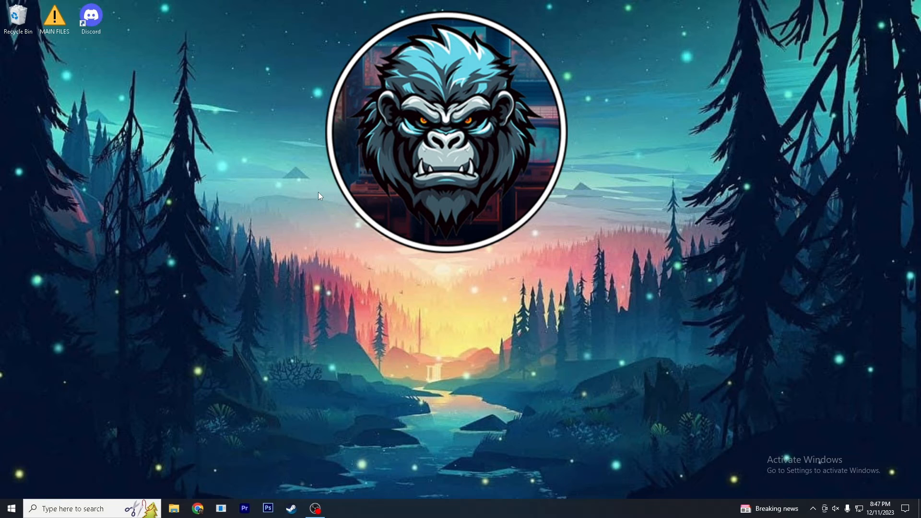
mouse_move(32, 55)
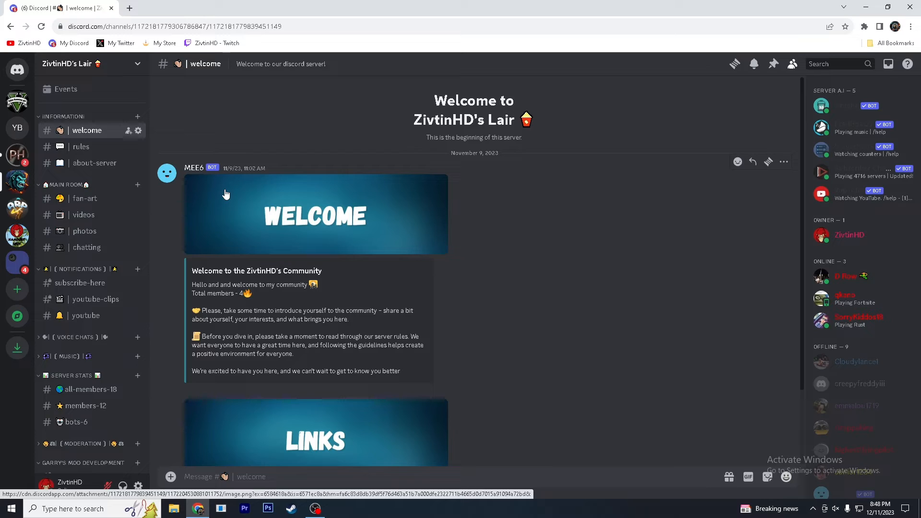
mouse_move(86, 315)
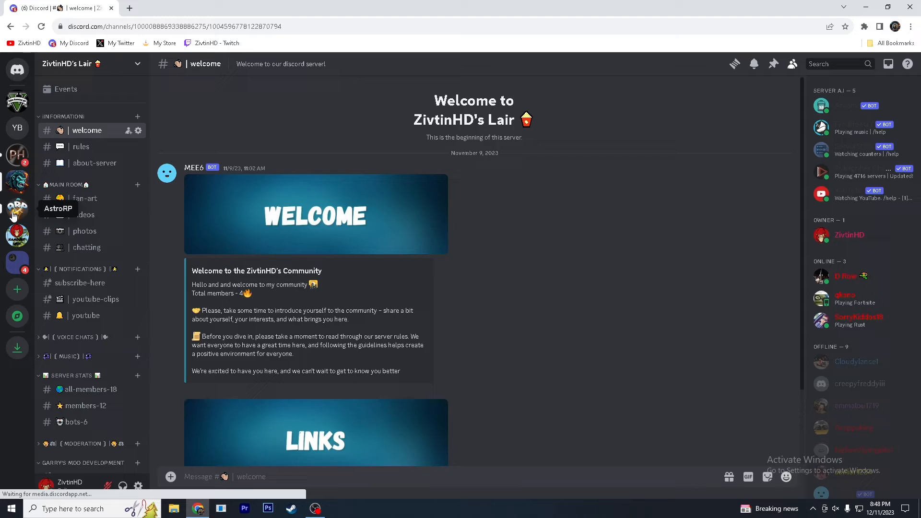
Select ZivtinHD's Lair server and scroll the #welcome channel down to the socials links
left_click(16, 235)
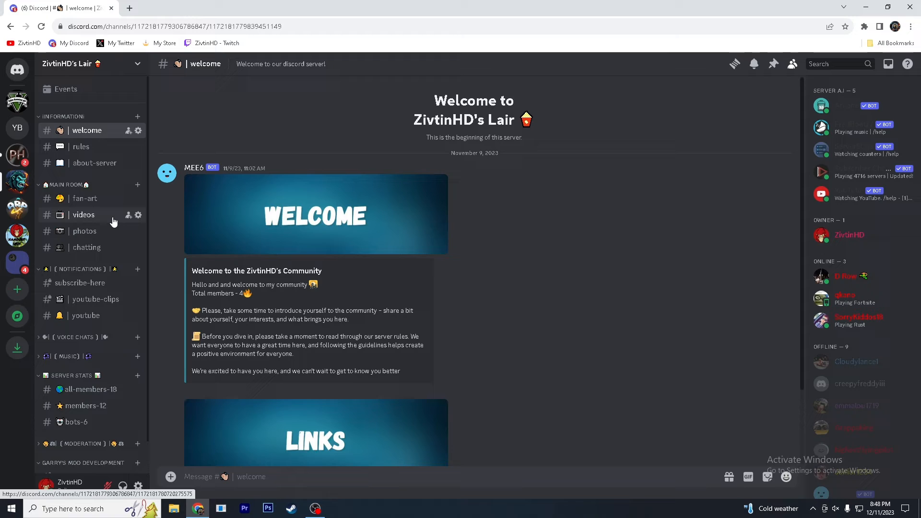
mouse_move(103, 219)
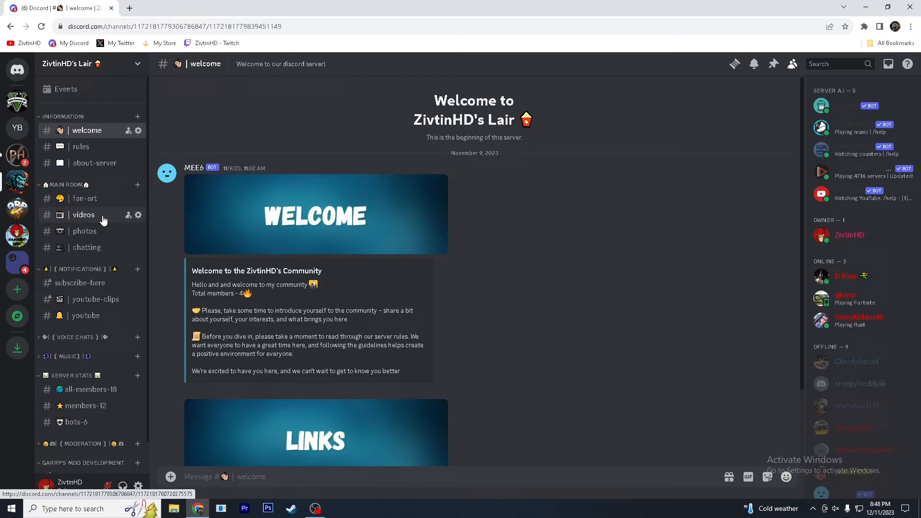
mouse_move(38, 127)
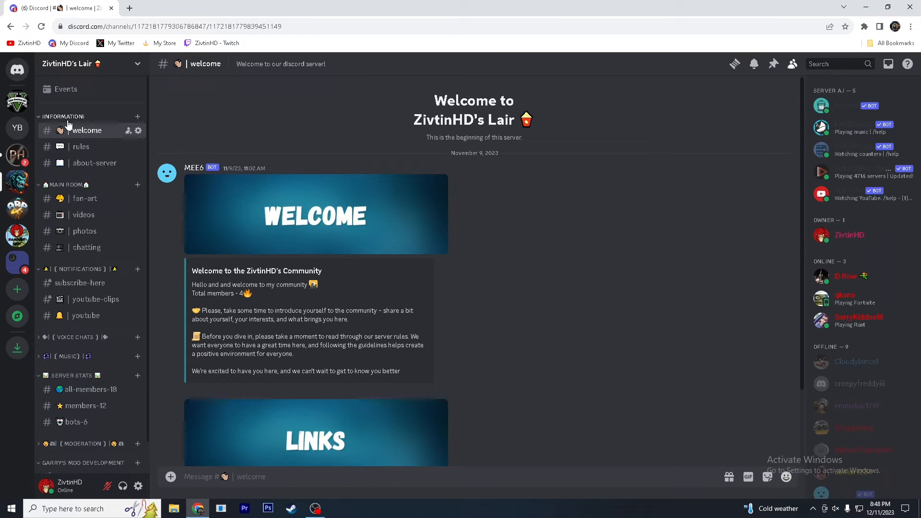
scroll("down", 3)
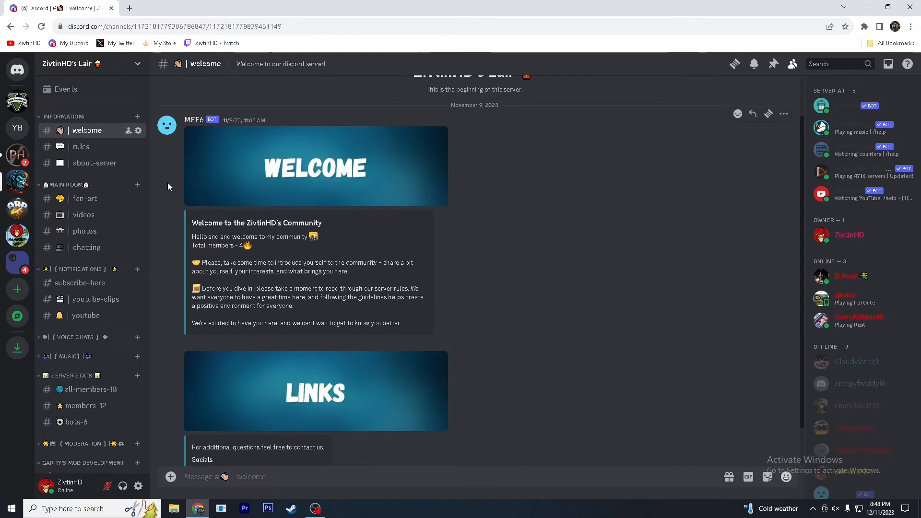
mouse_move(153, 189)
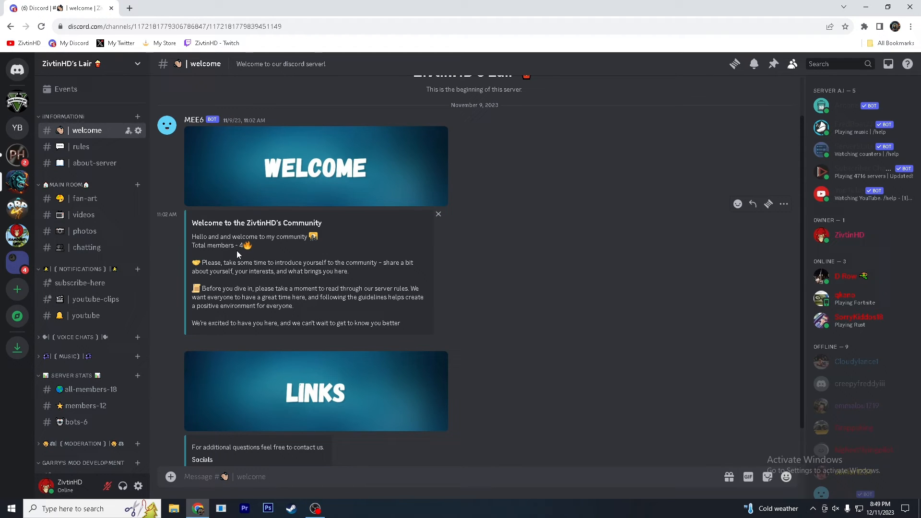
mouse_move(263, 254)
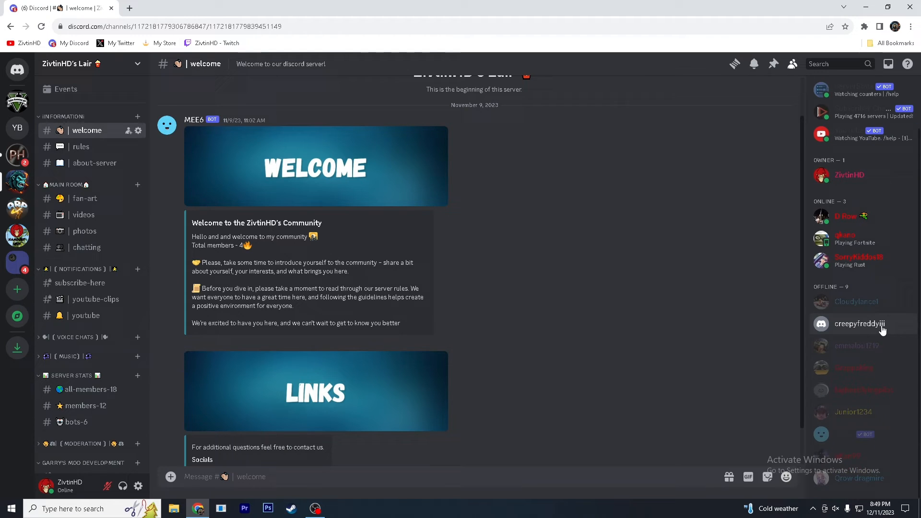
right_click(859, 324)
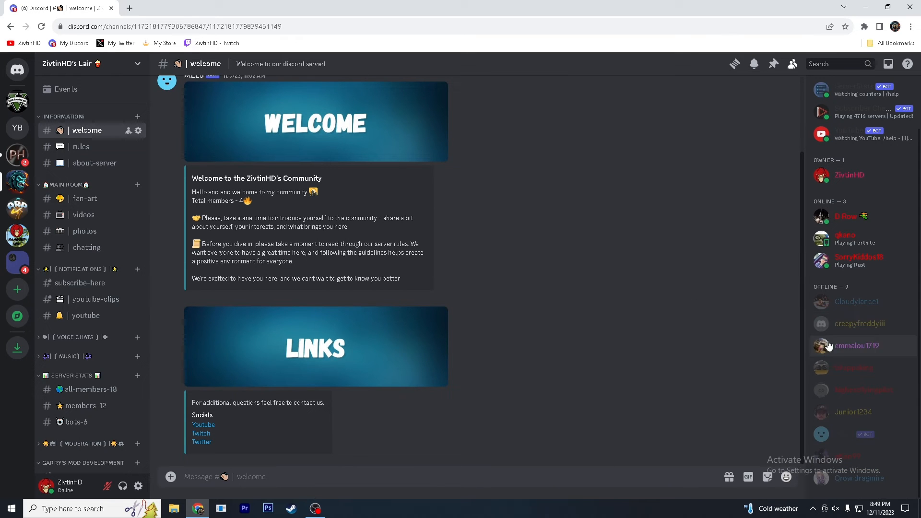
mouse_move(80, 283)
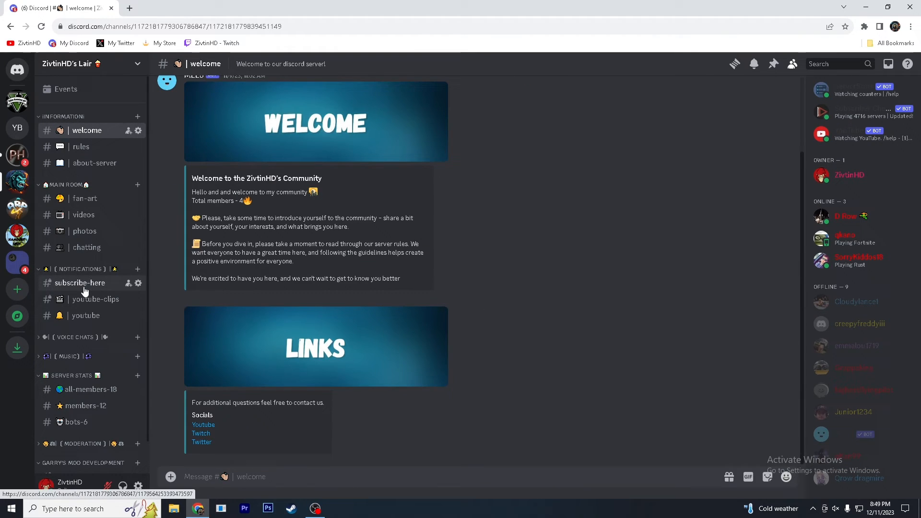
left_click(80, 282)
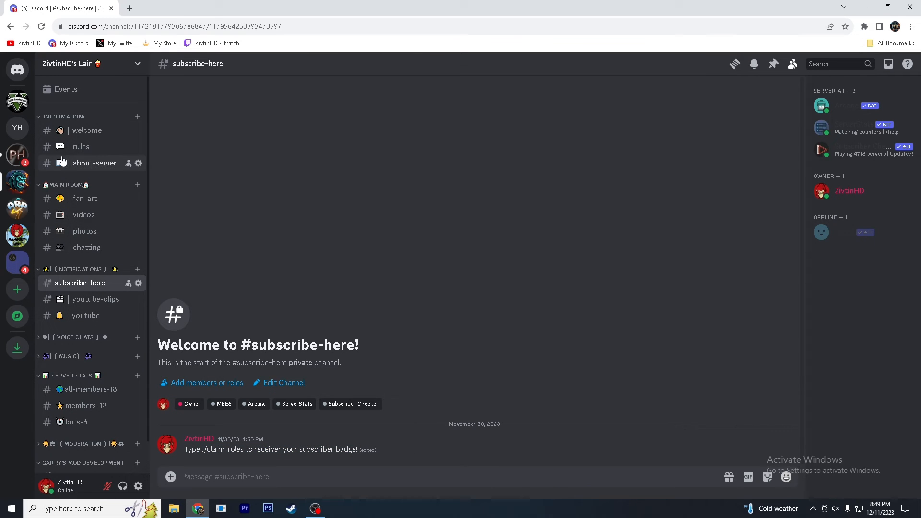
left_click(86, 130)
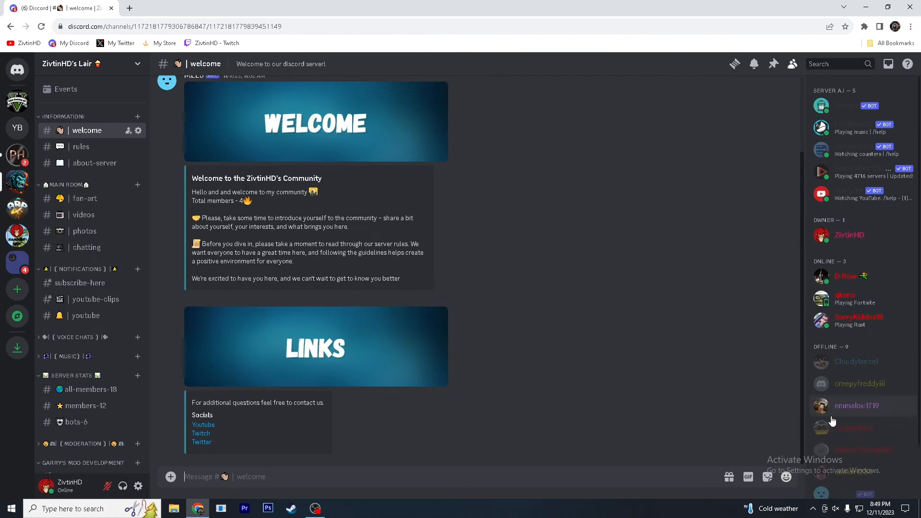
scroll("down", 3)
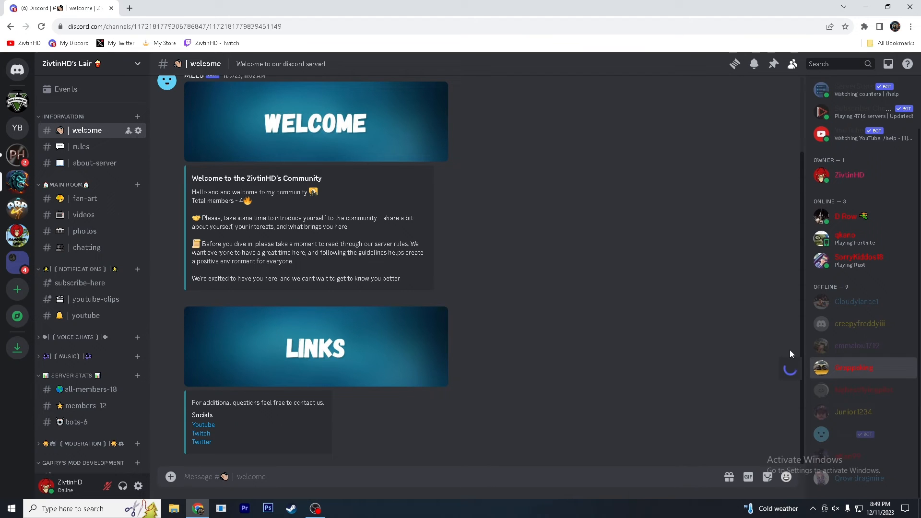
mouse_move(389, 328)
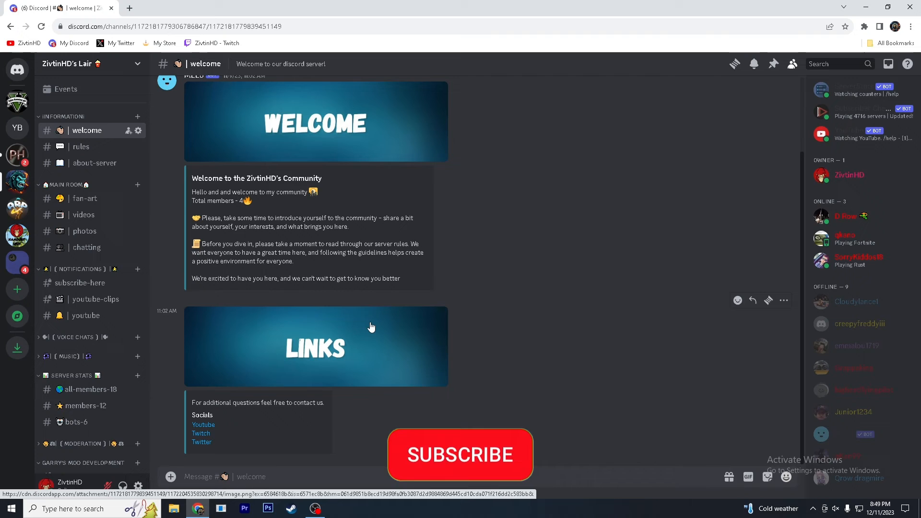
left_click(460, 454)
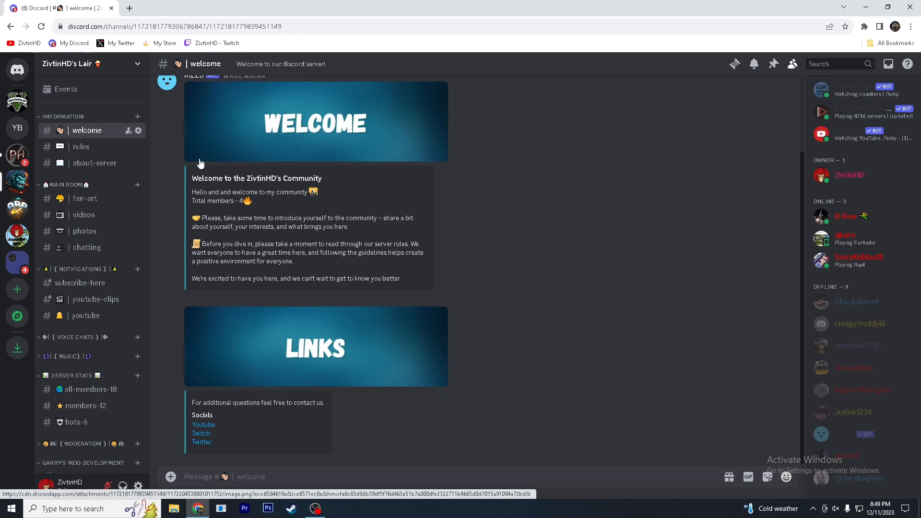
mouse_move(210, 165)
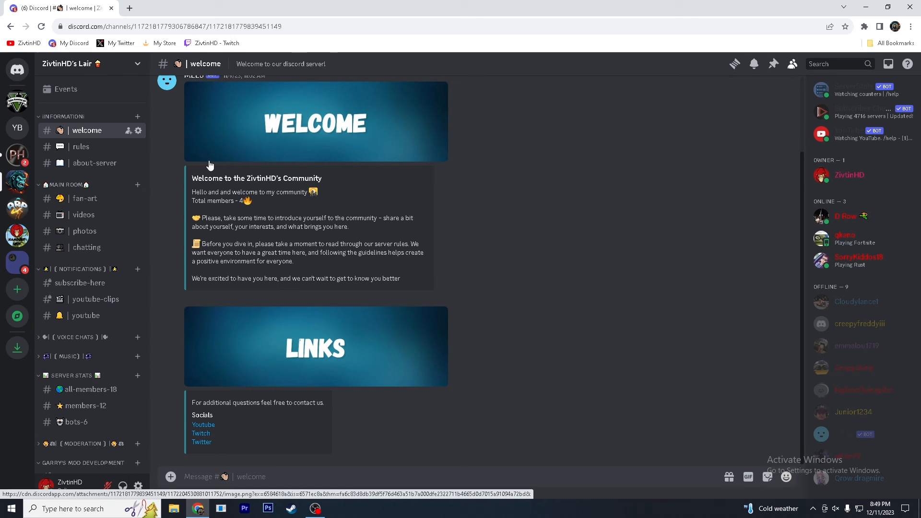